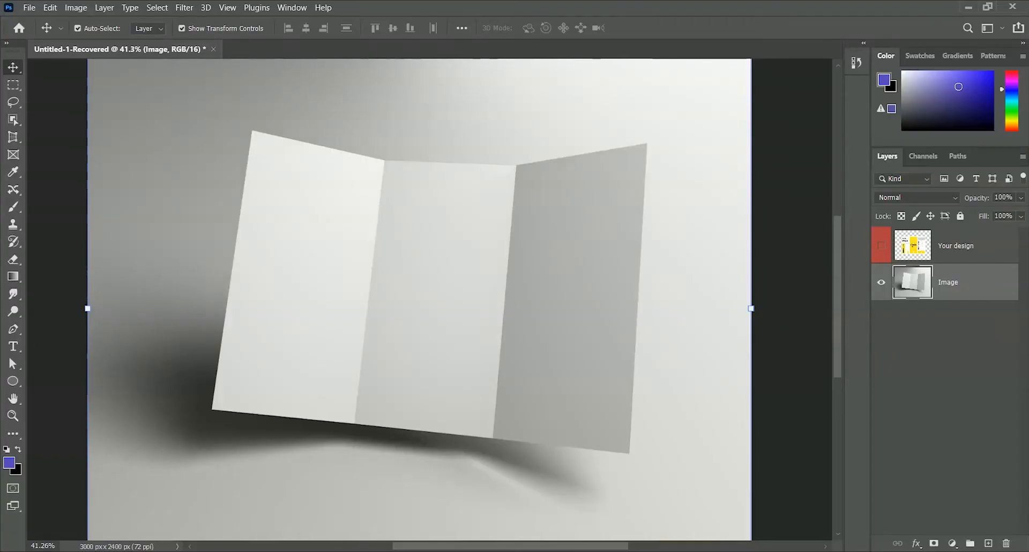
mouse_move(916, 268)
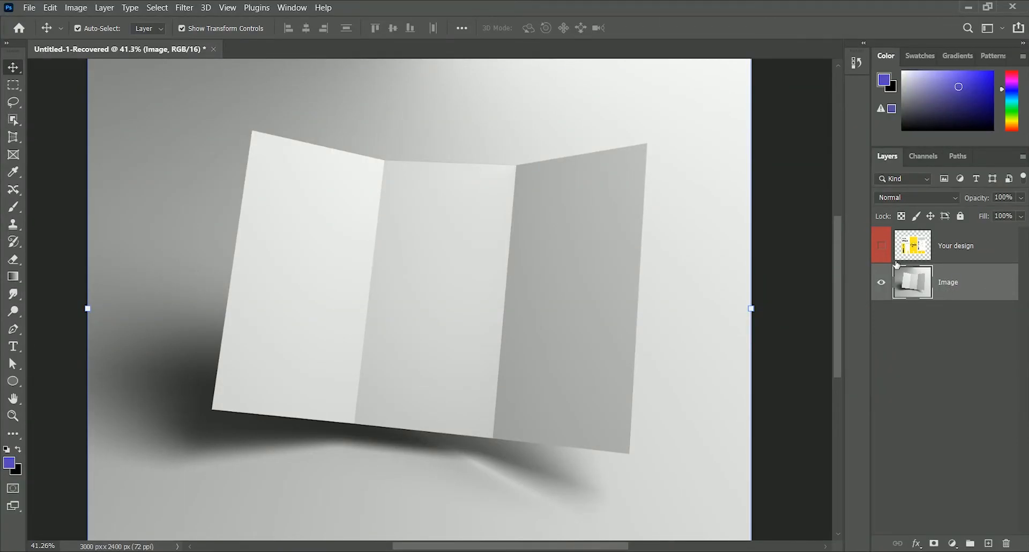
Show the 'Your design' layer and open its smart object contents via Edit Contents
click(882, 245)
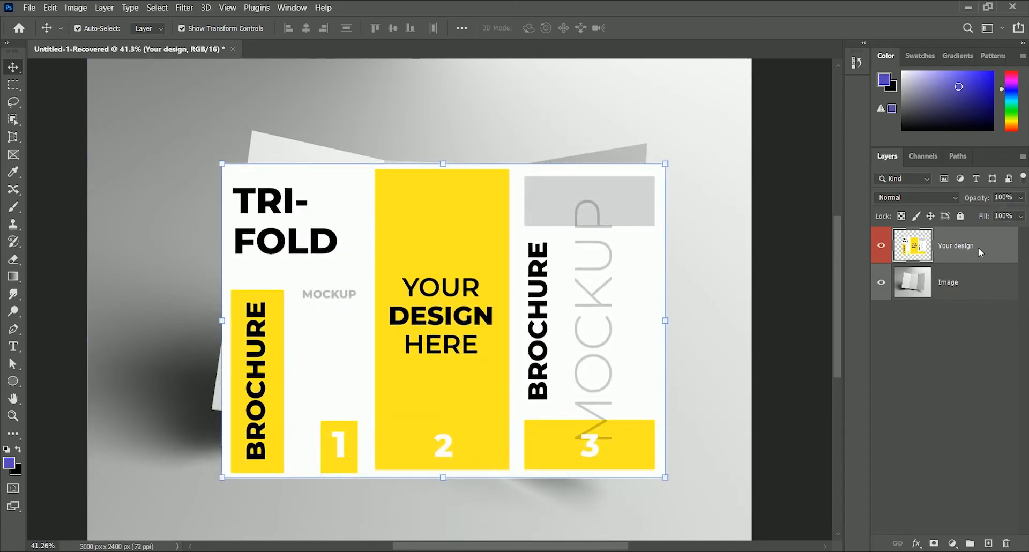
right_click(955, 245)
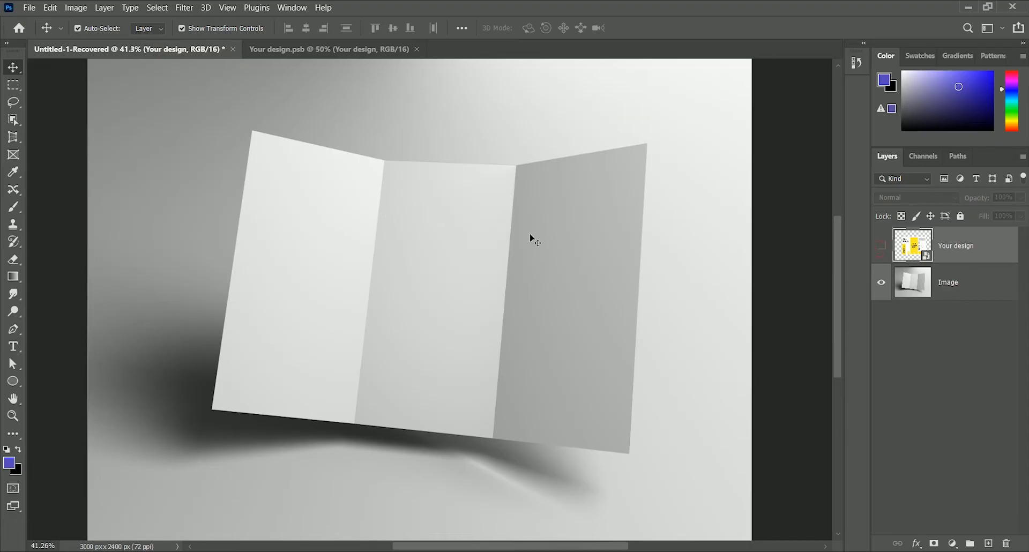
Delete the blue rectangle layers and draw two thin vertical fold lines on the panel guides
click(331, 48)
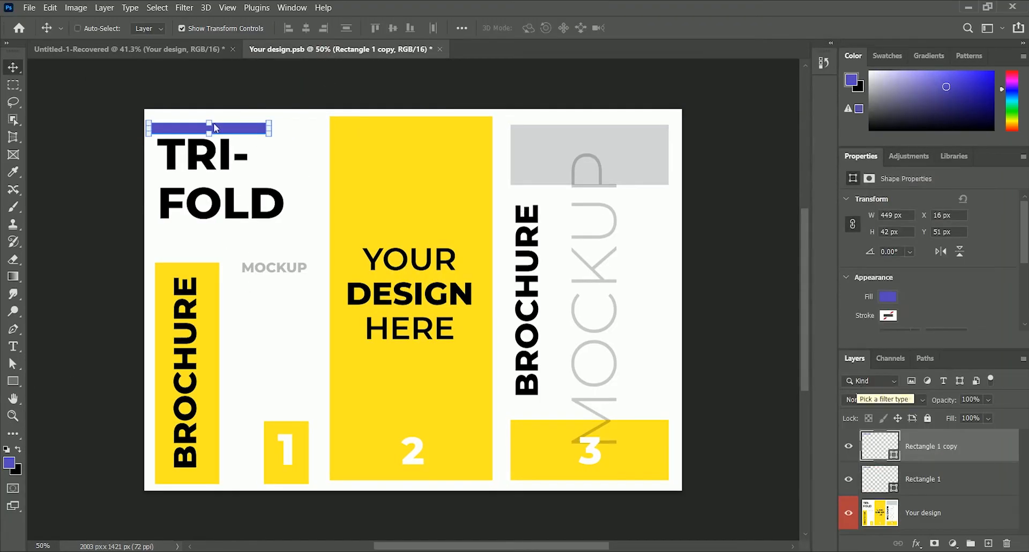
drag(208, 128, 505, 130)
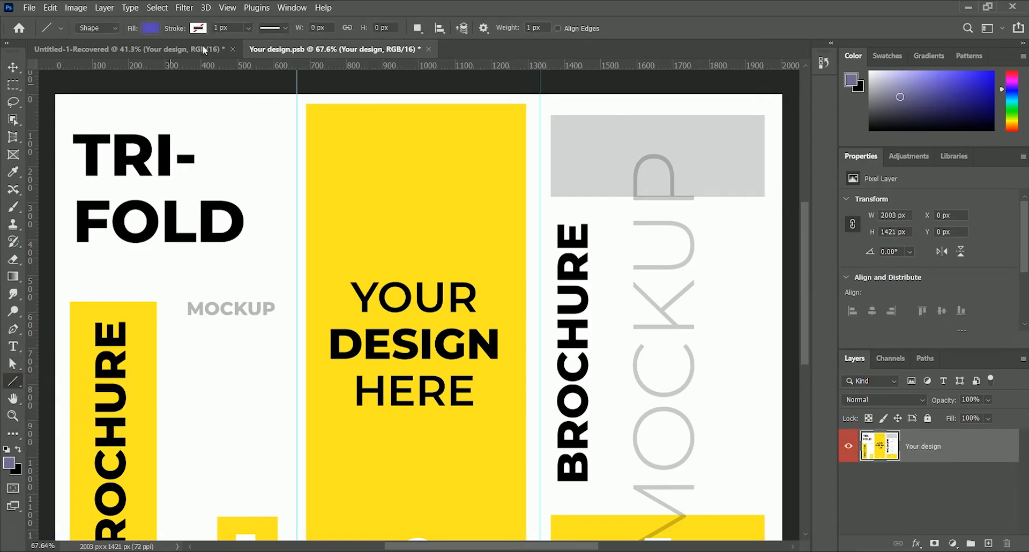
click(269, 28)
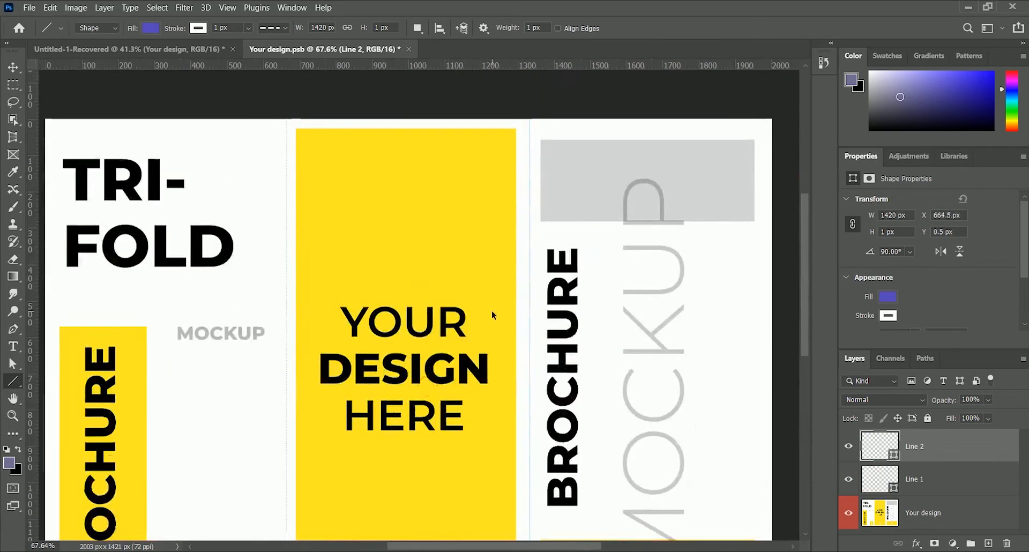
click(13, 67)
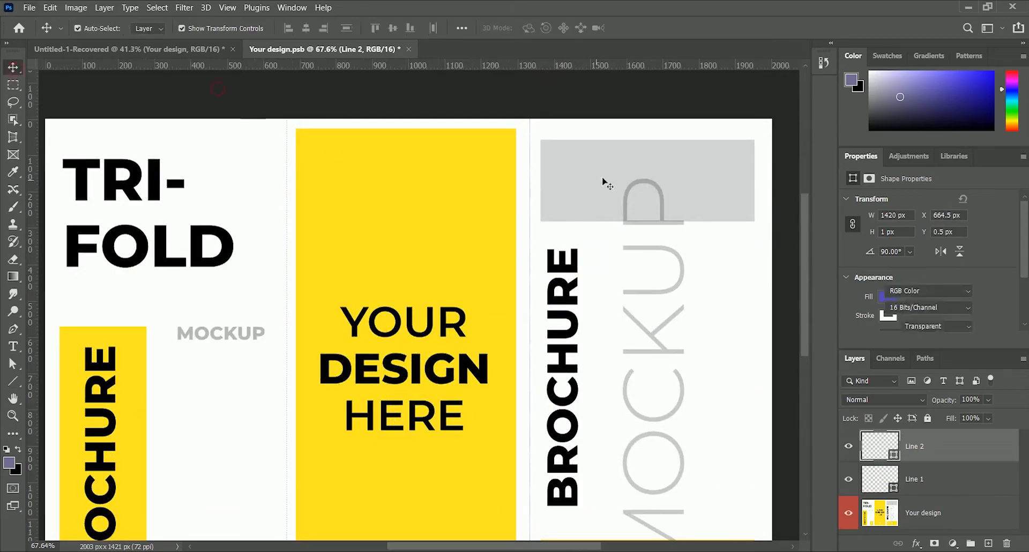
click(29, 7)
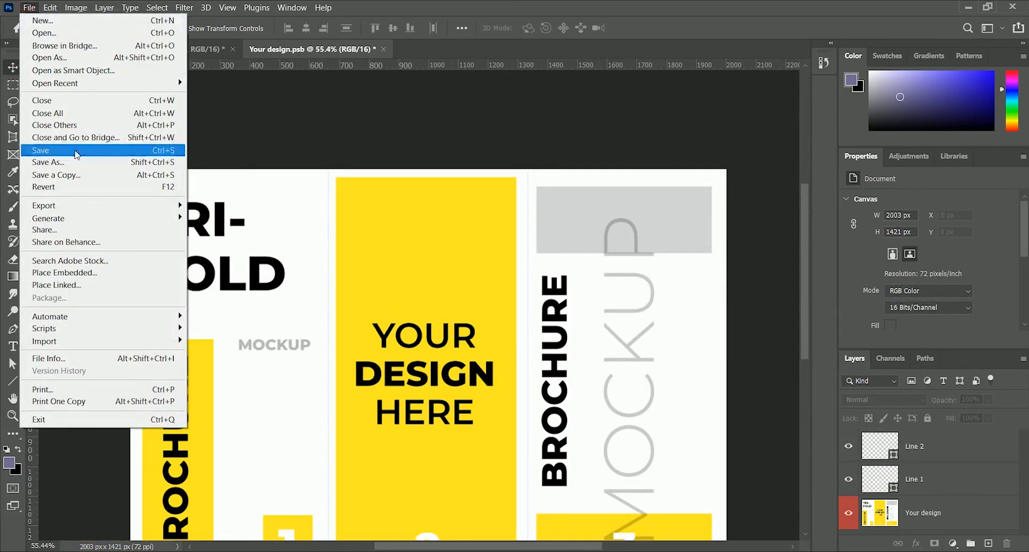
Save the design back into the mockup and set the 'Your design' layer to 45% opacity
click(40, 150)
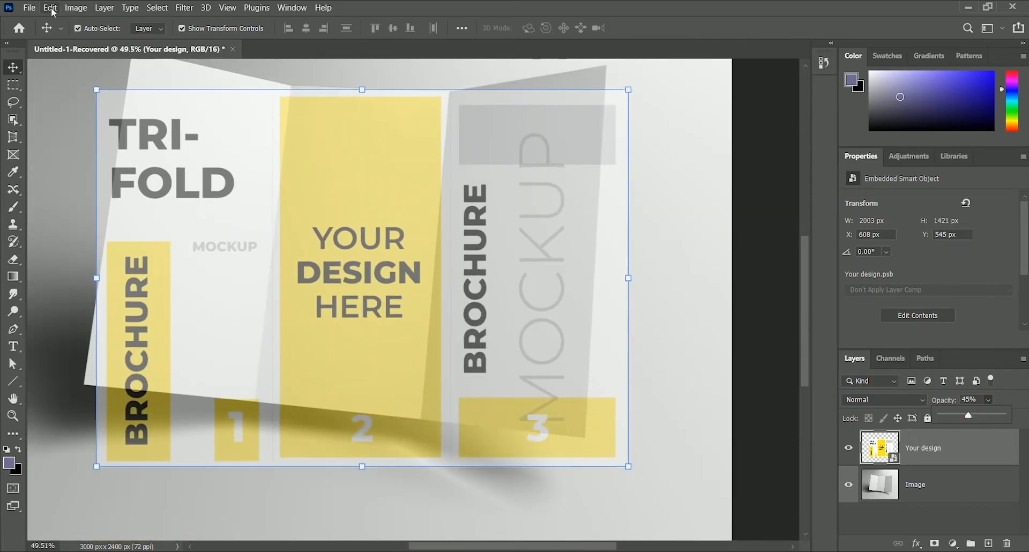
click(50, 8)
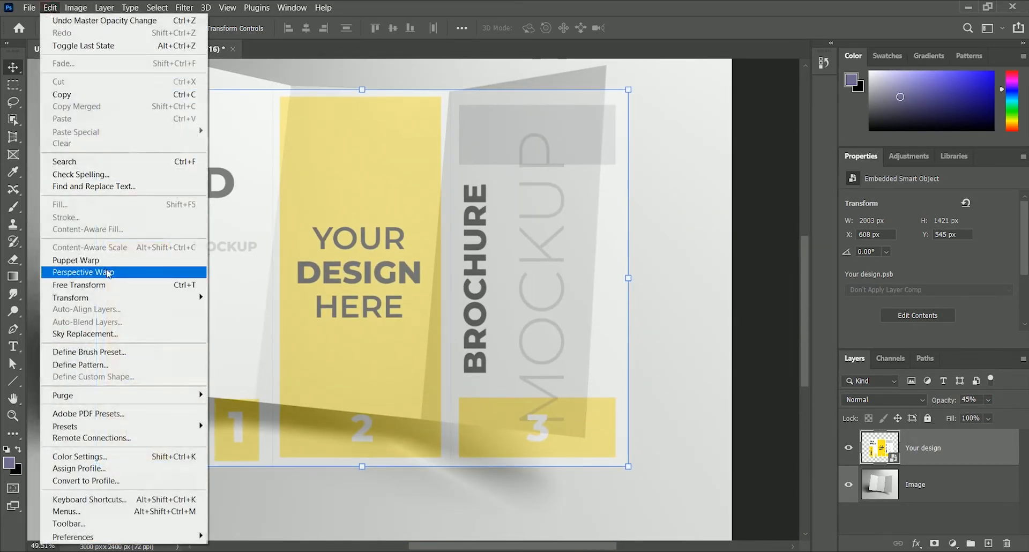
Apply Perspective Warp with a three-panel grid and pin the design to the paper corners
click(84, 273)
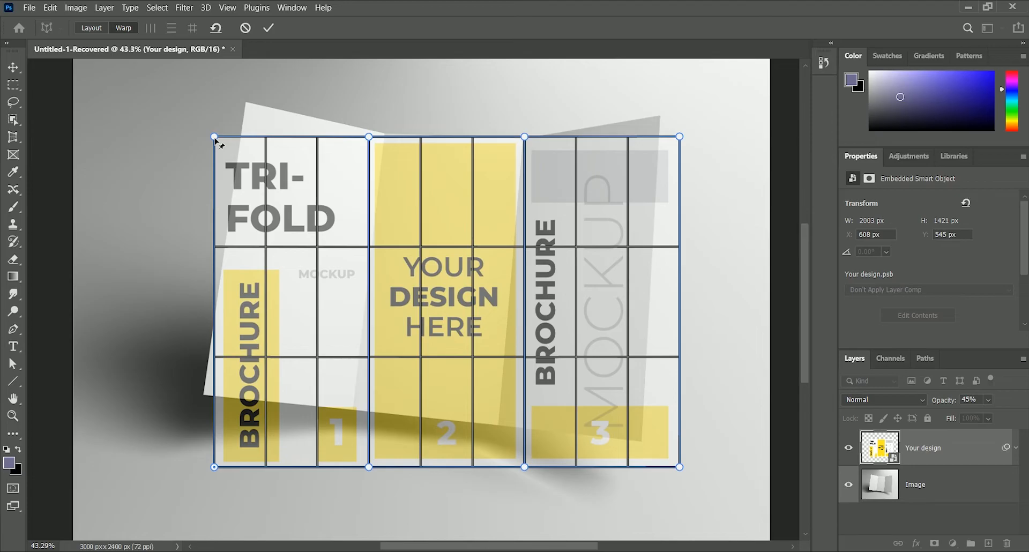
mouse_move(529, 150)
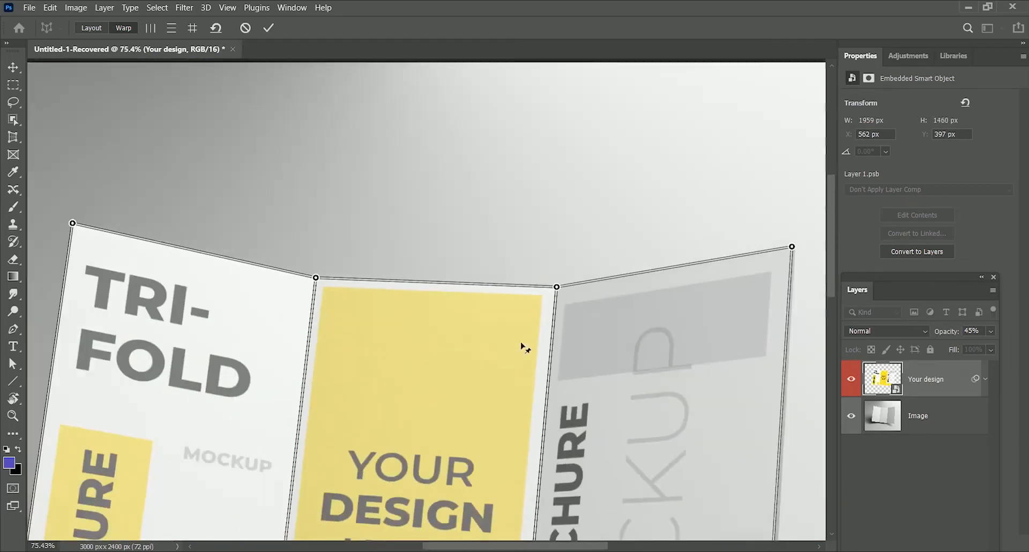
Commit the warp and clip a duplicate of the Image layer above 'Your design'
click(268, 28)
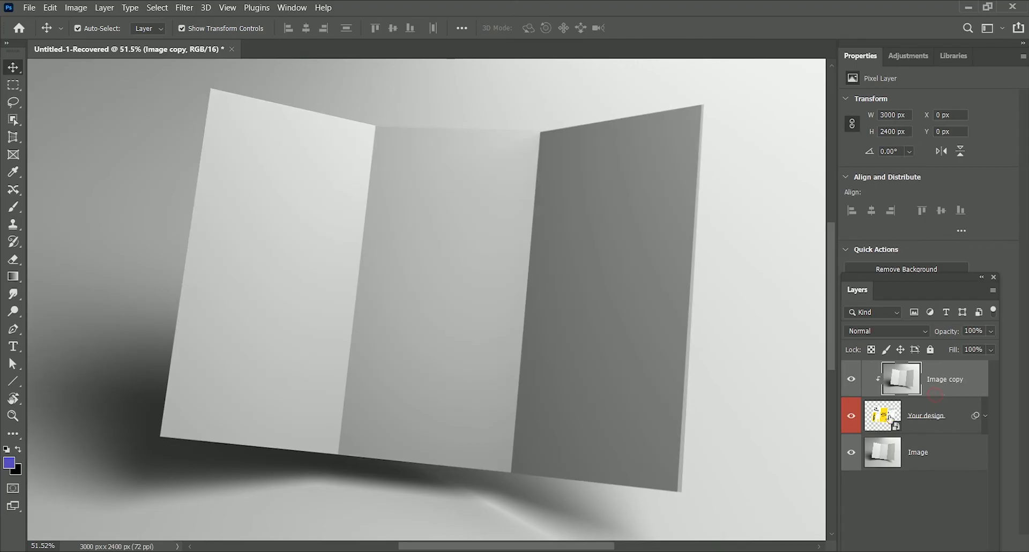
Blend Image copy as Overlay and add Image copy 2 above it at 60% opacity
click(885, 331)
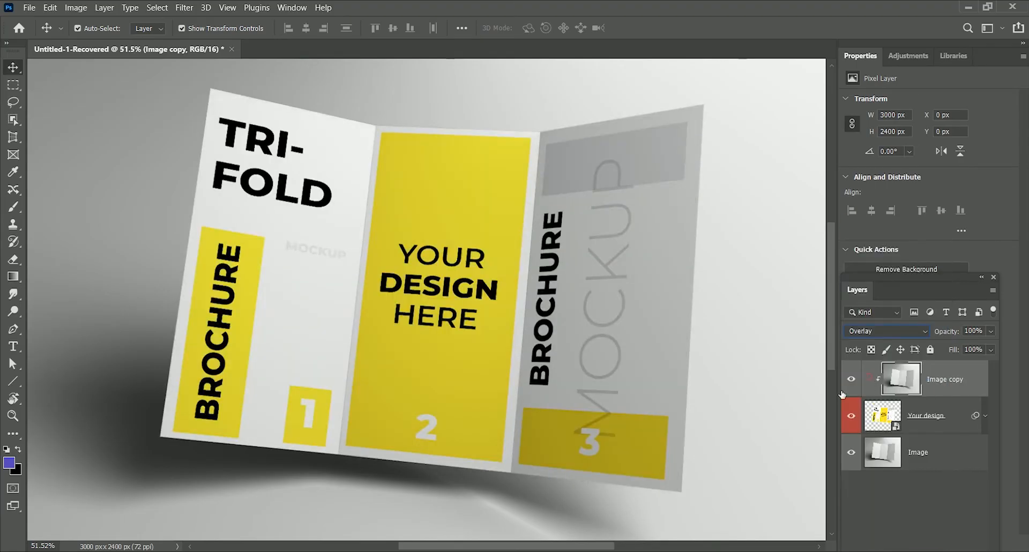
click(974, 331)
text(60)
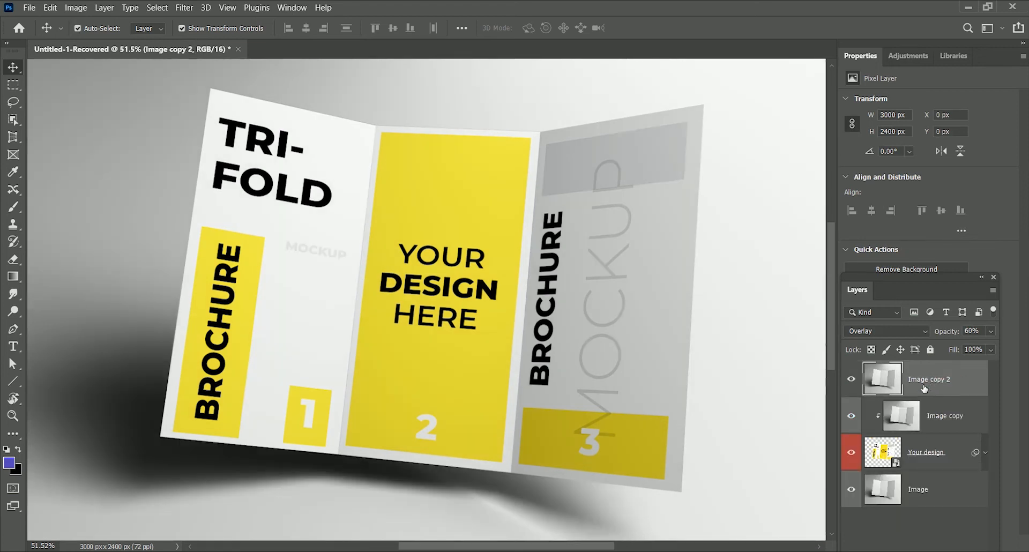
click(884, 331)
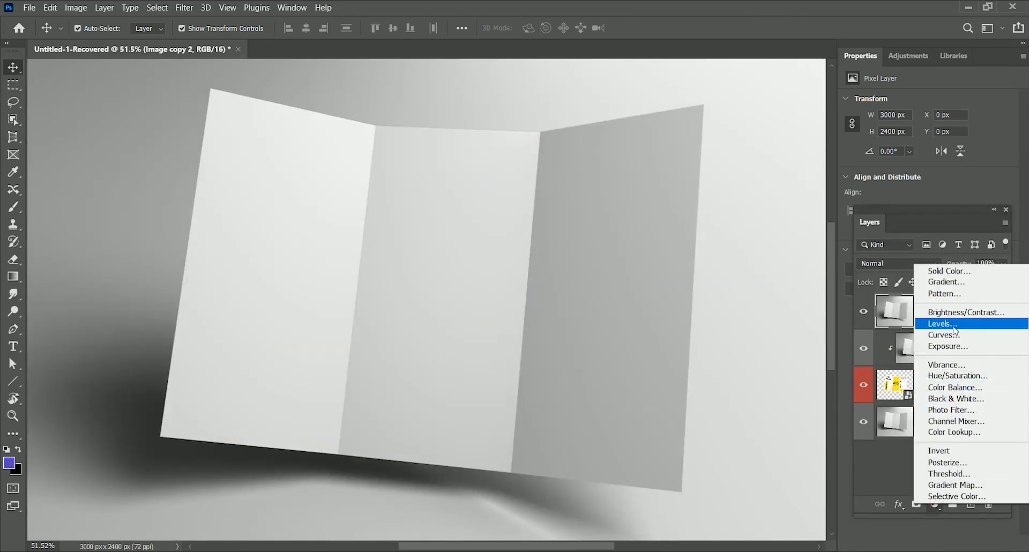
Darken the copy with a clipped Levels adjustment, merge it, and rename layers Shine and Shine effect 2
click(939, 322)
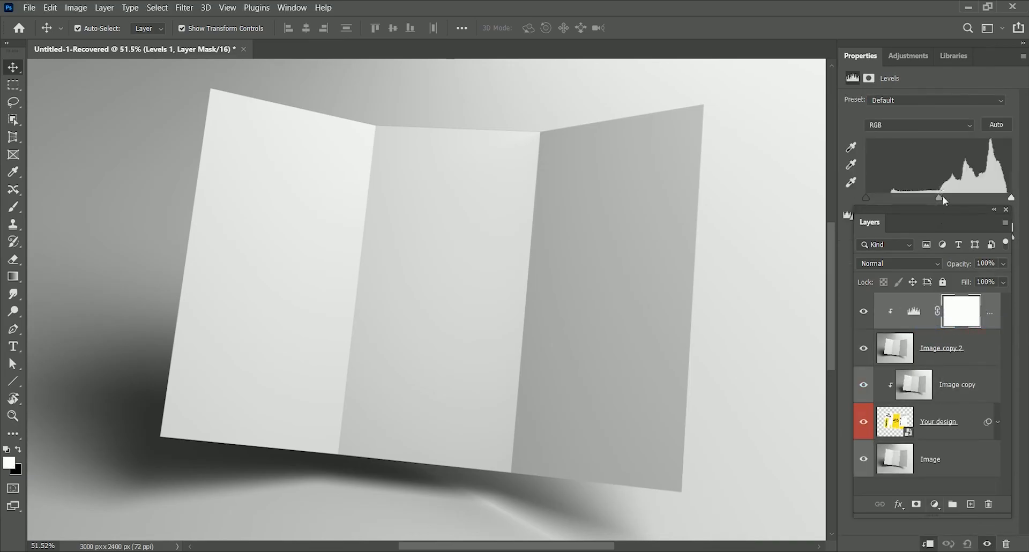
drag(1009, 197, 990, 197)
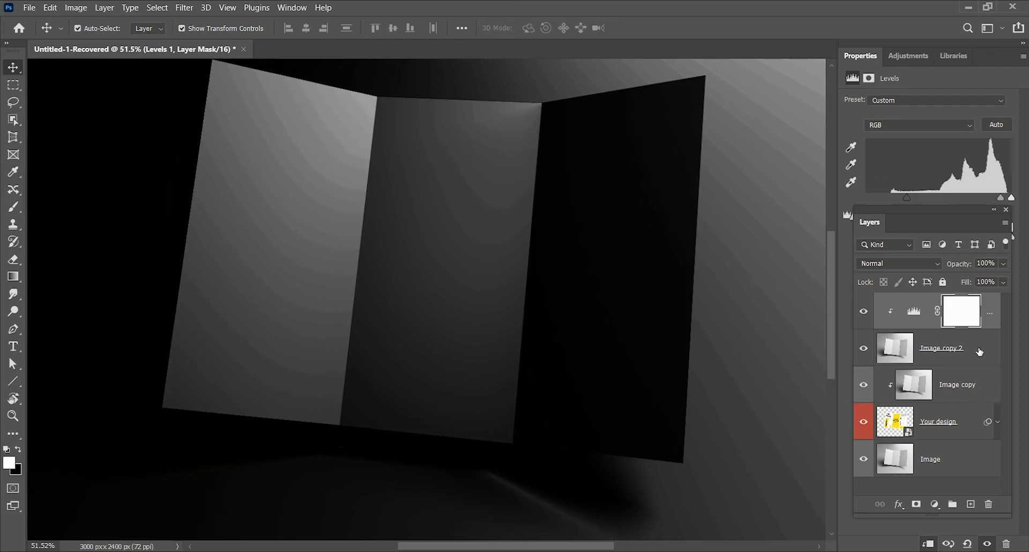
mouse_move(984, 361)
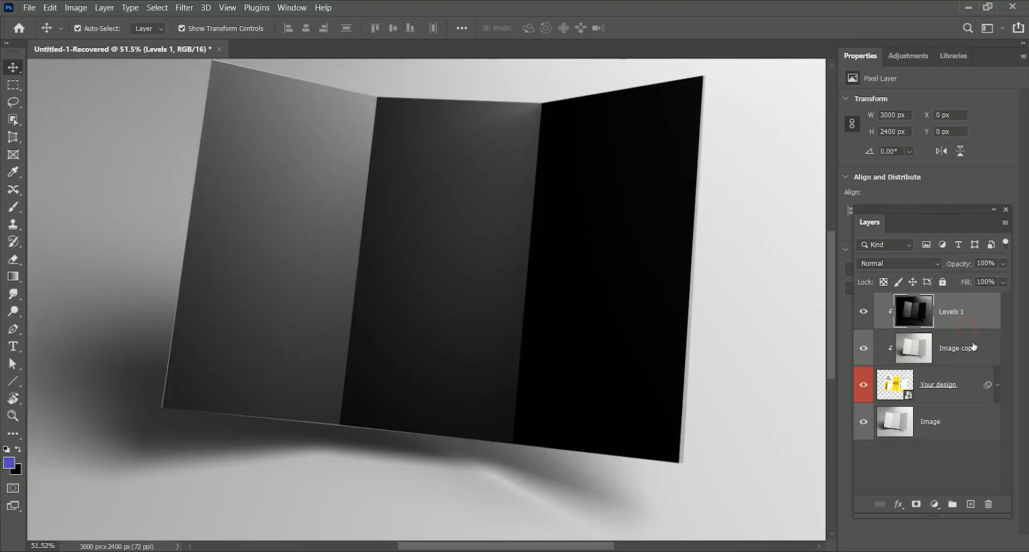
click(899, 264)
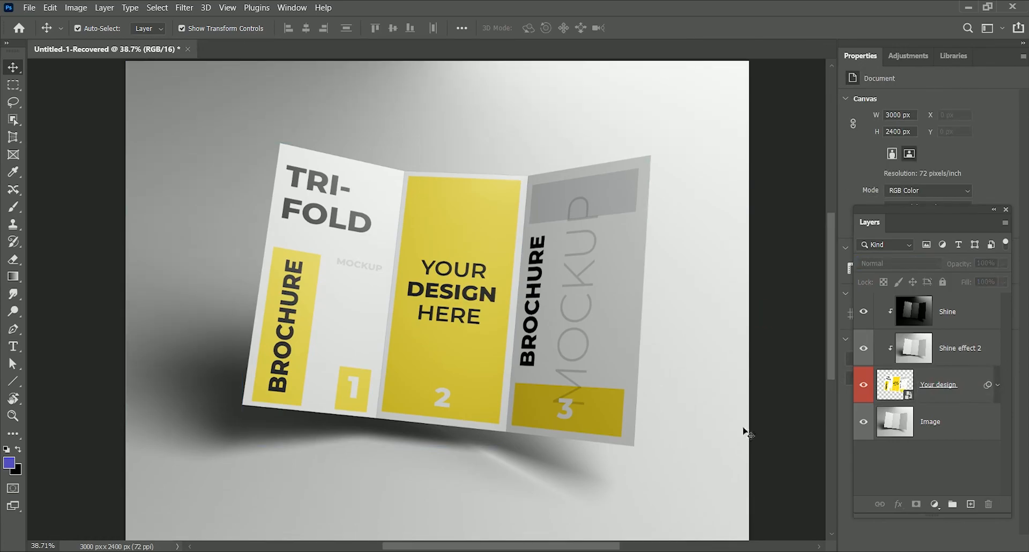
Select the Shine layer and reopen the 'Your design' smart object as Layer 1.psb
click(935, 504)
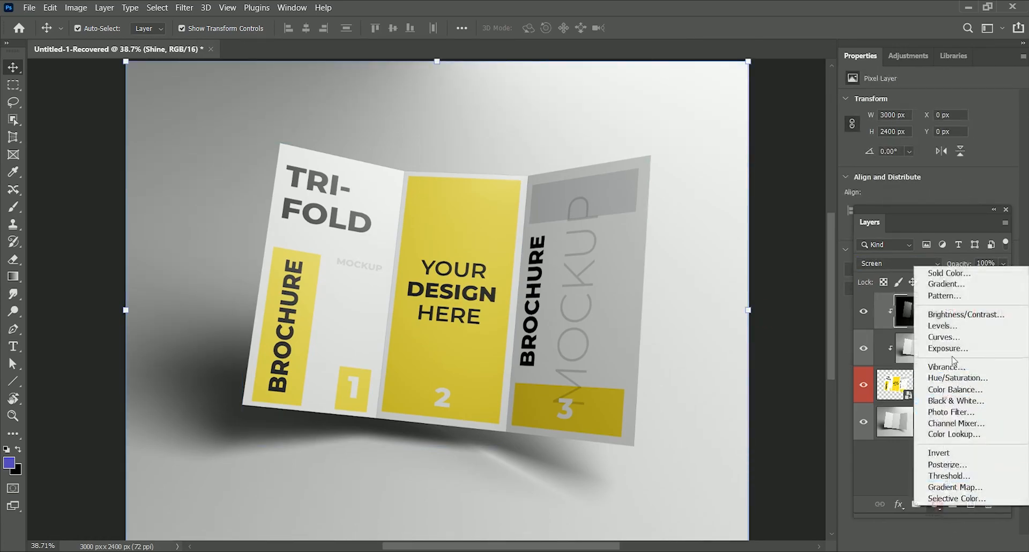
click(942, 326)
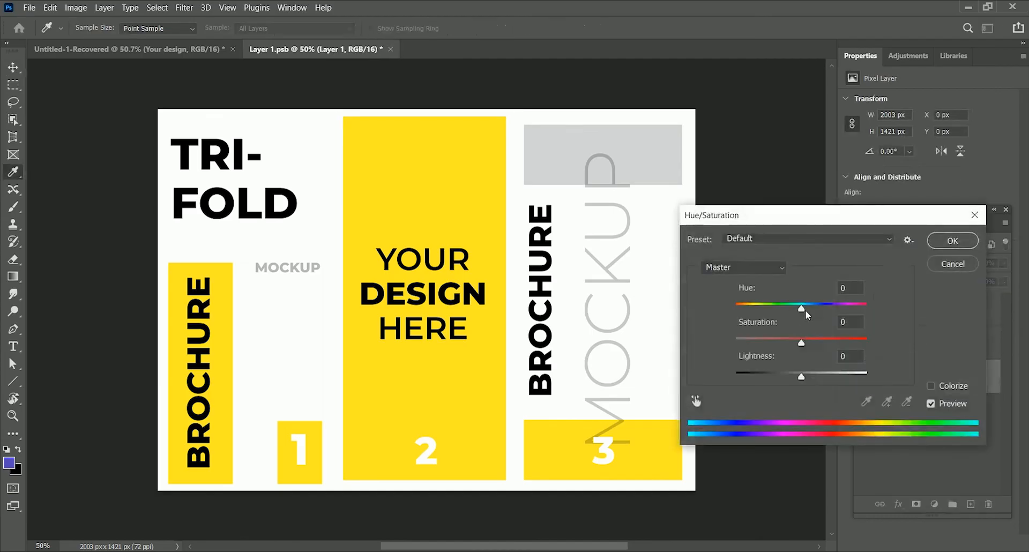
Shift Hue to +140 to turn the yellow panels blue
drag(799, 307, 882, 307)
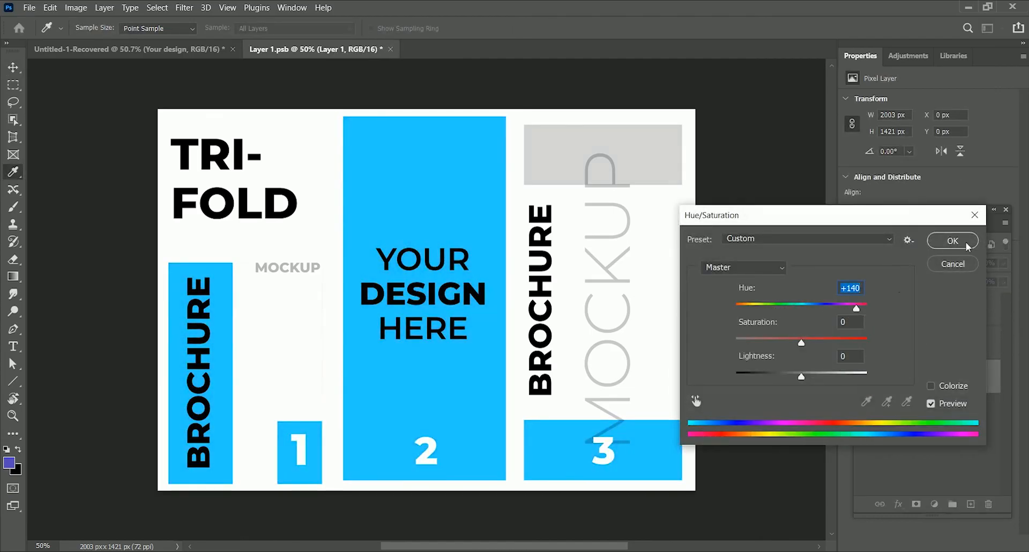